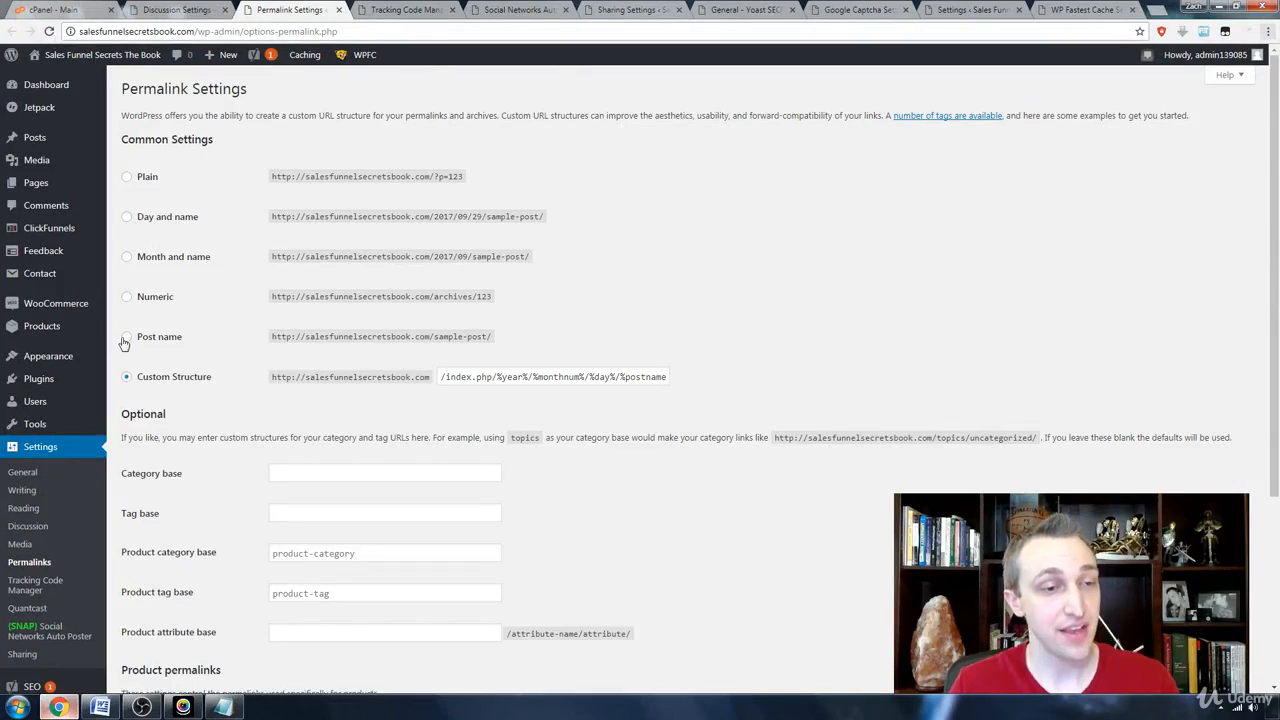
Choose the Post name permalink structure under Common Settings and scroll toward Save Changes
left_click(126, 336)
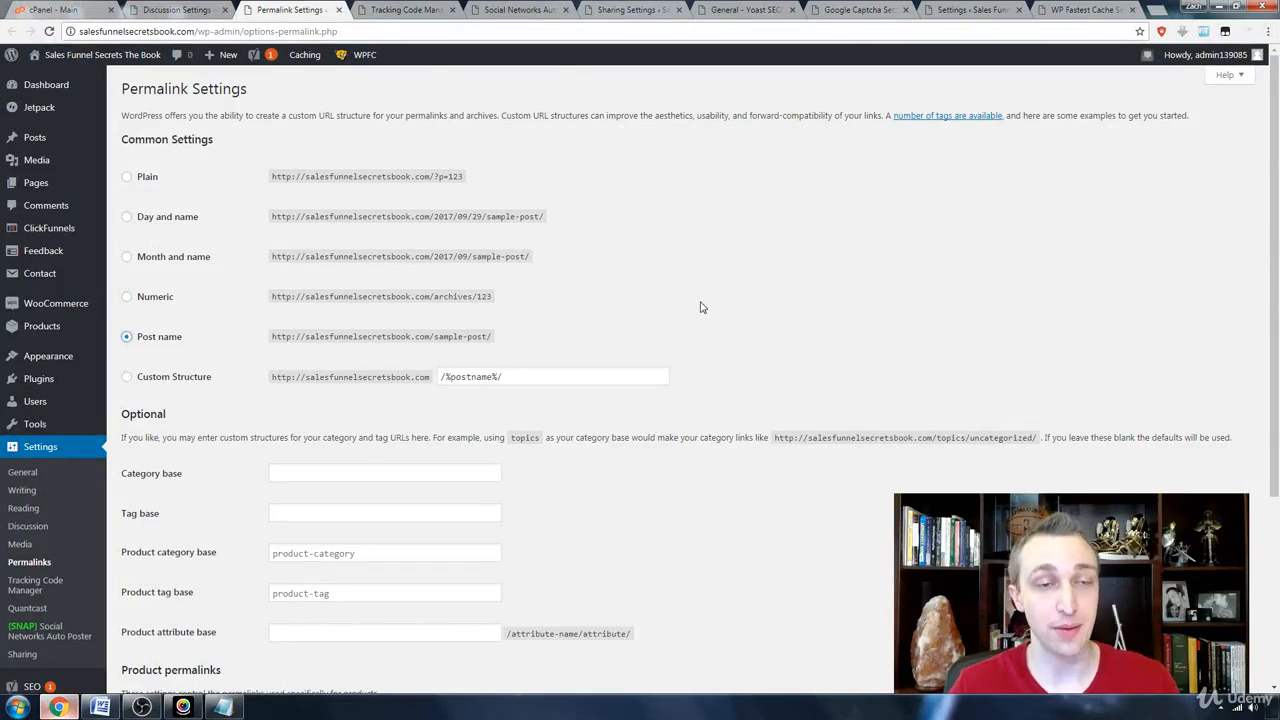
mouse_move(785, 290)
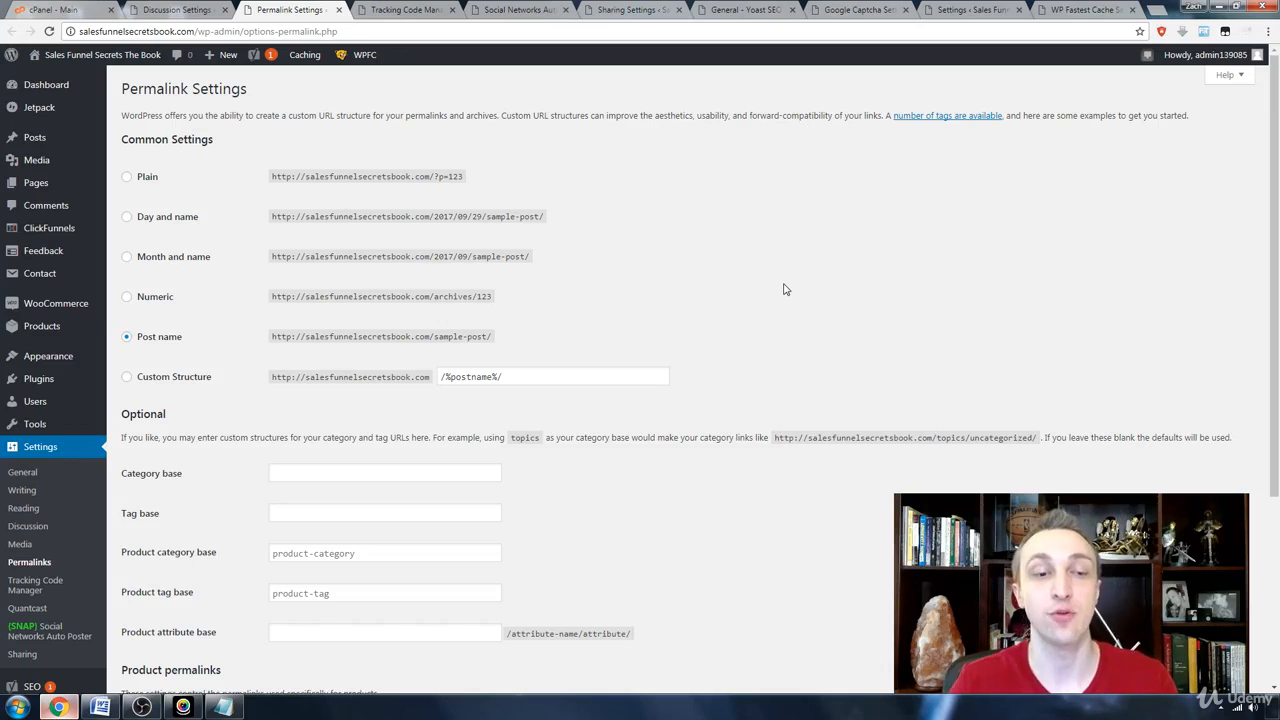
scroll("down", 3)
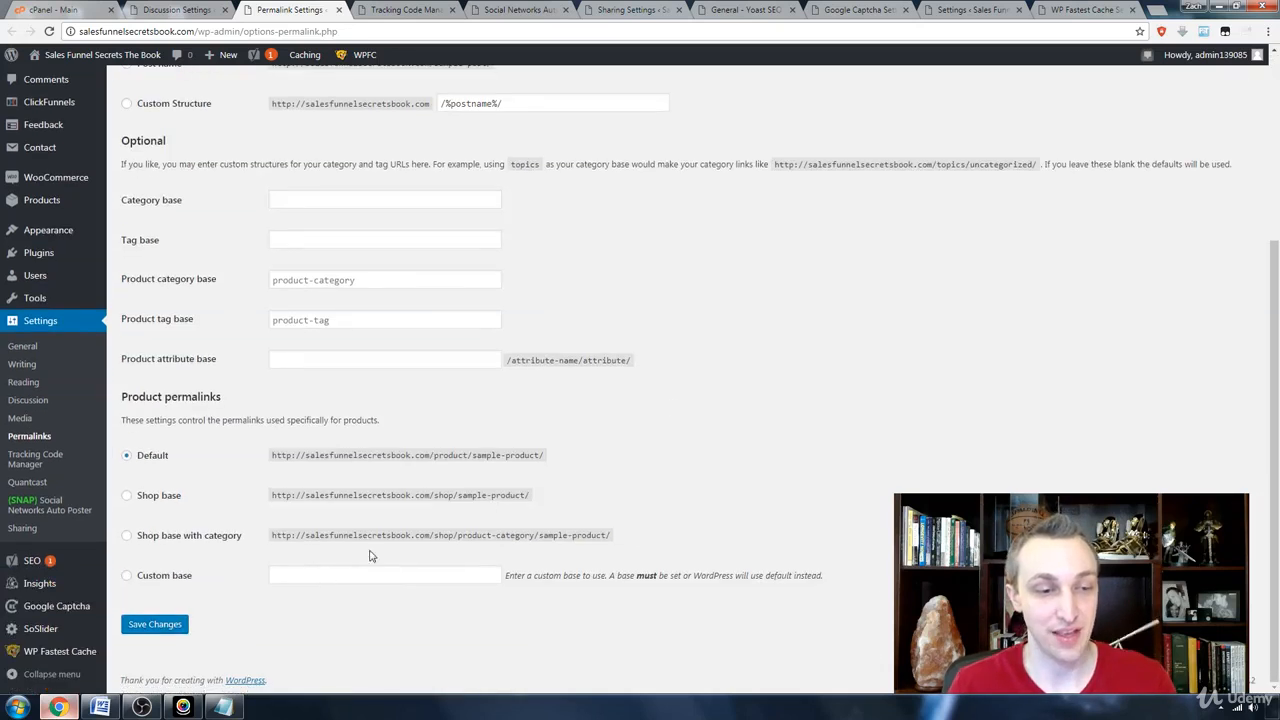